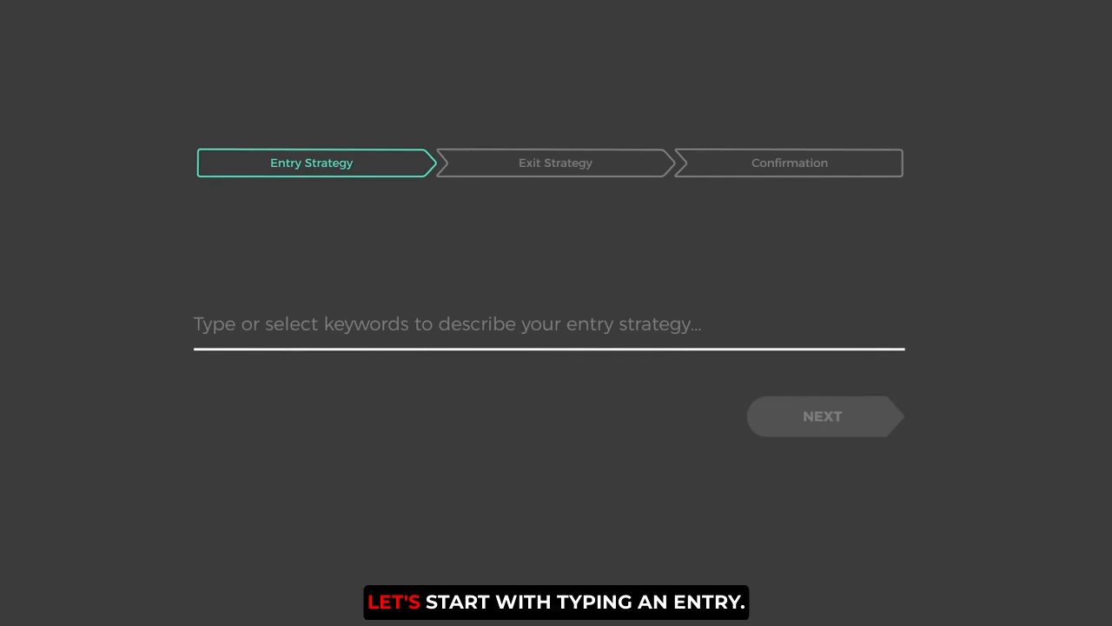
Enter the entry rule: at 09:35 Eastern Time buy 10k USD of BTC/USD below the 24-hour low
{"action": "type", "text": "At"}
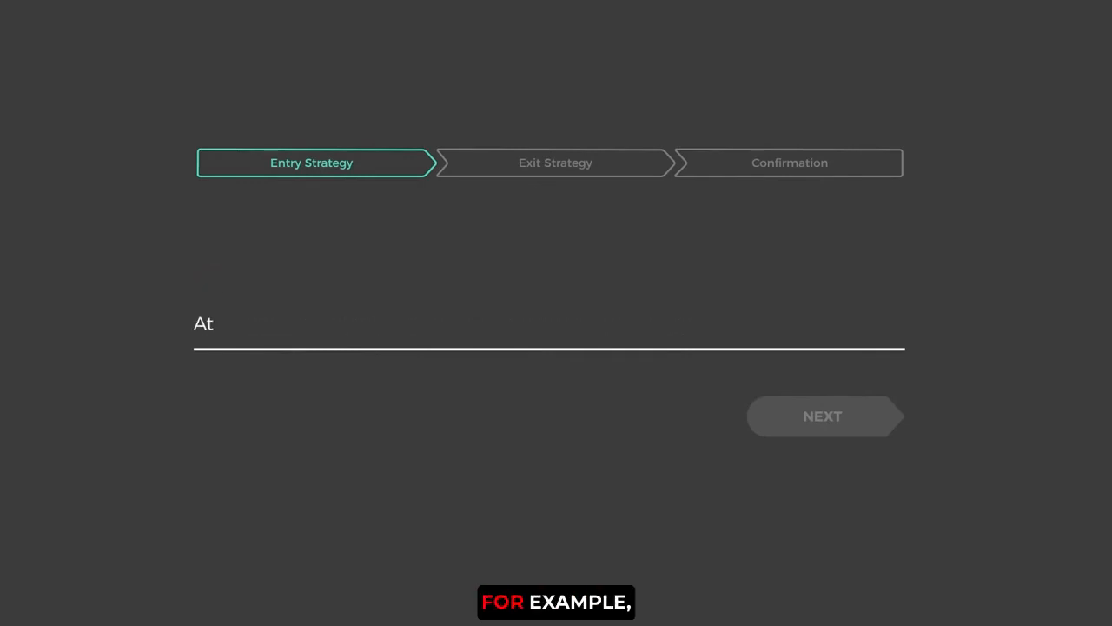
{"action": "type", "text": "09:35 Eastern Time buy 10k USD WORTH of BTC/USD if BTC/USD crosses below the 24-hour low"}
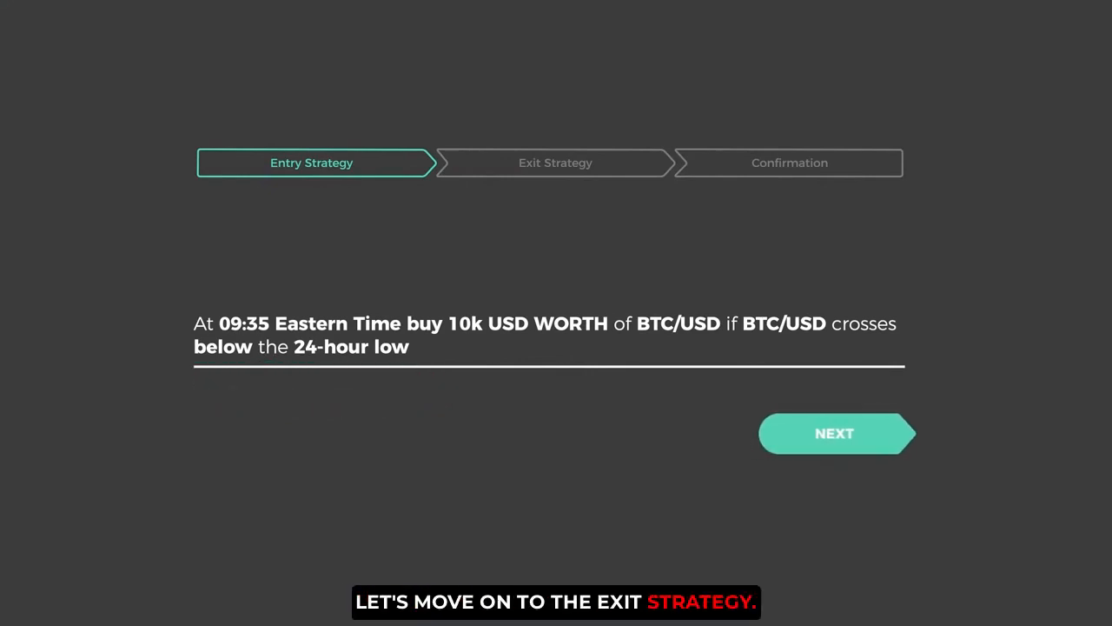
Advance to the exit step and enter: close position at 5% profit or 3% trailing stop
{"action": "left_click", "coordinate": [835, 433]}
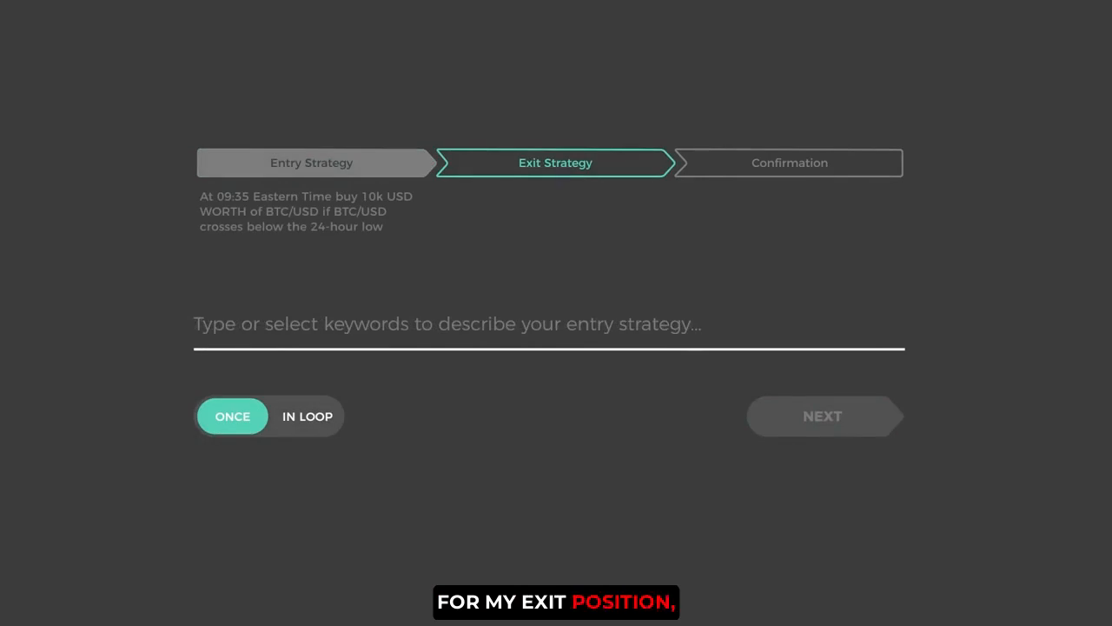
{"action": "type", "text": "Close position at profit of 5% or at a trailing stop of 3%"}
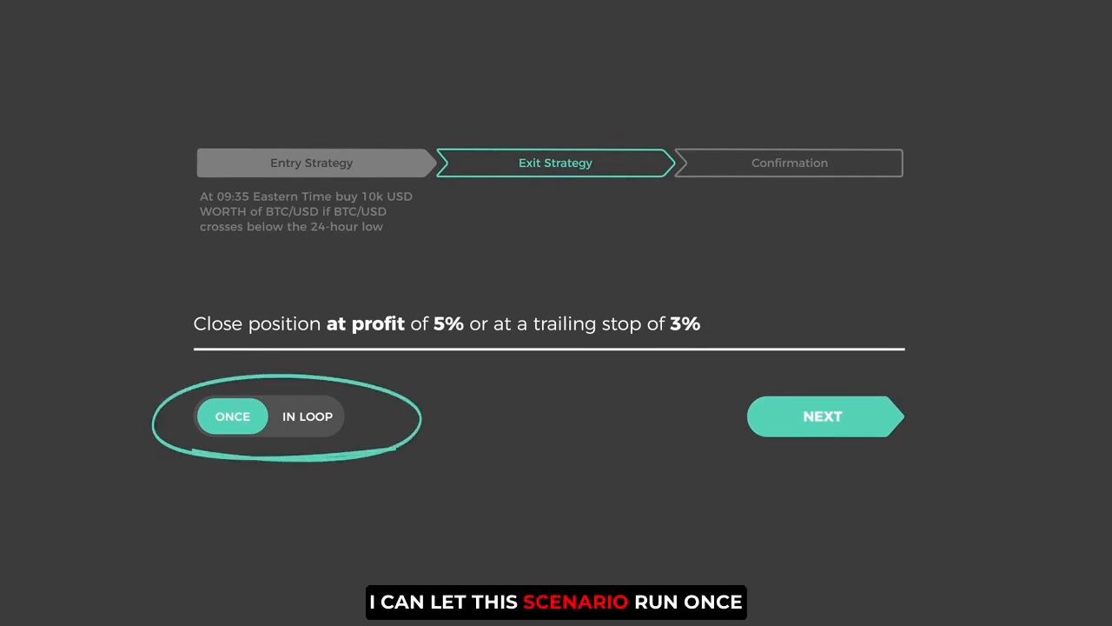
Switch the strategy from ONCE to IN LOOP and continue to confirmation
{"action": "left_click", "coordinate": [306, 415]}
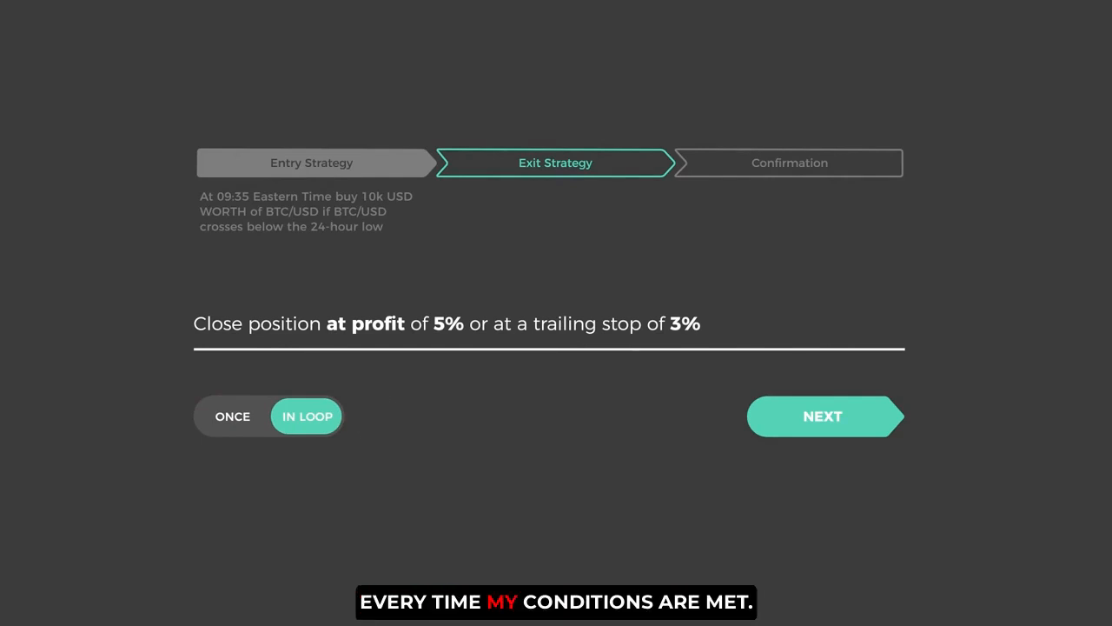
{"action": "left_click", "coordinate": [822, 416]}
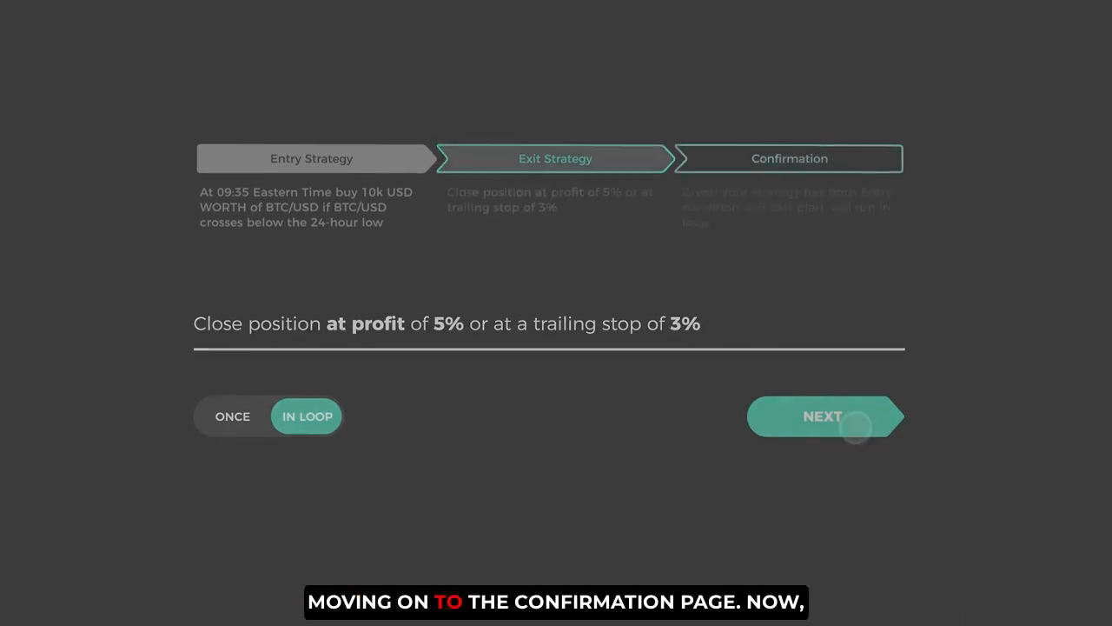
Reach the Confirmation summary showing Backtest, Simulate and Run Live options
{"action": "left_click", "coordinate": [824, 415]}
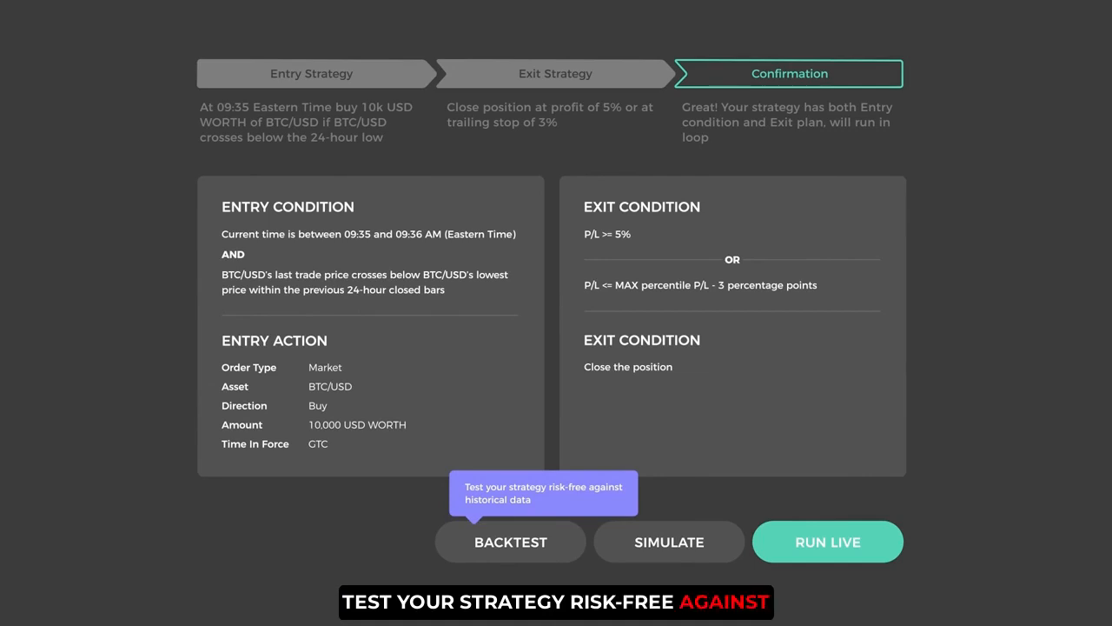
{"action": "mouse_move", "coordinate": [670, 542]}
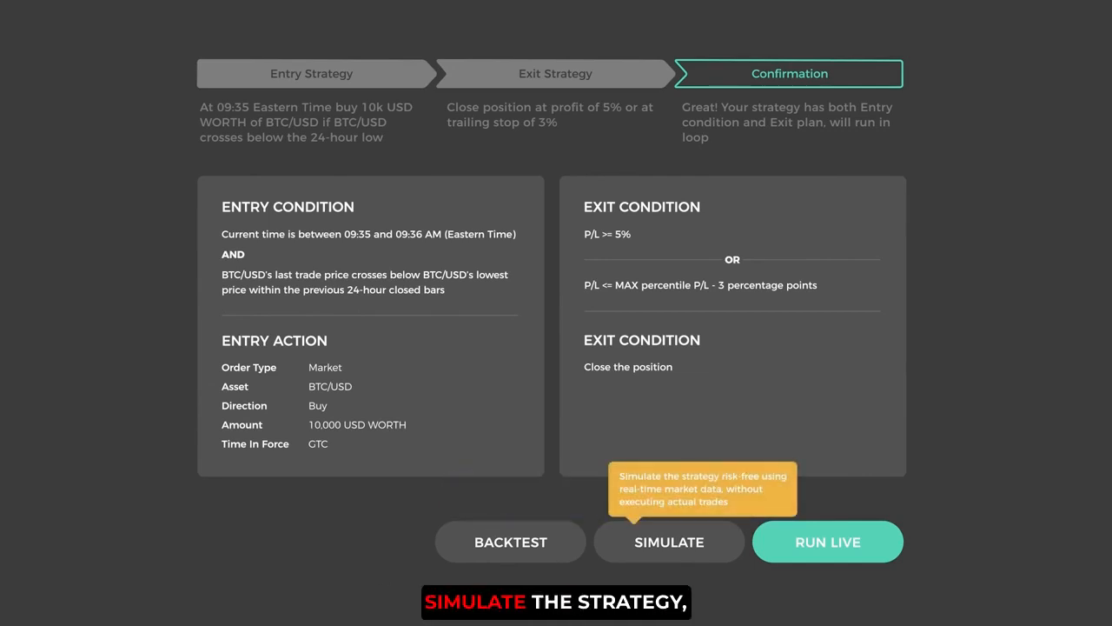